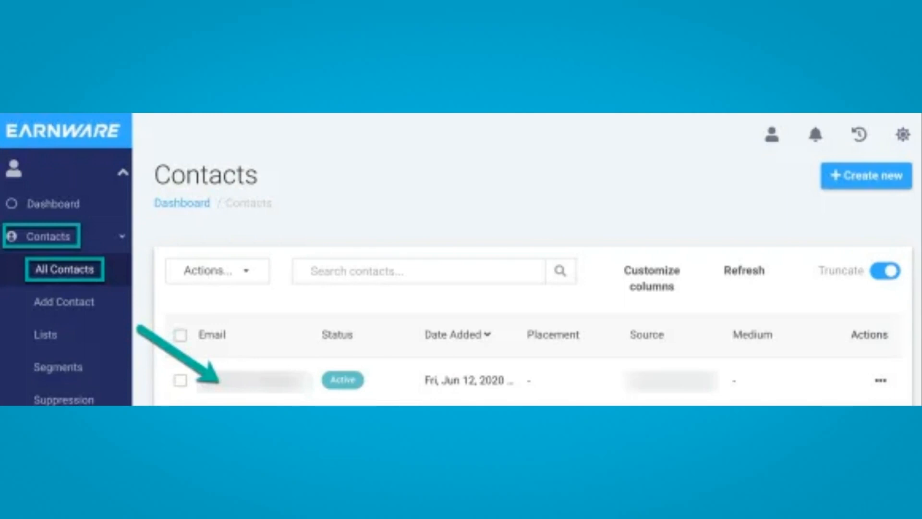
Open the contact's Edit Contact page in Earnware to expose the userId in the URL
left_click(254, 380)
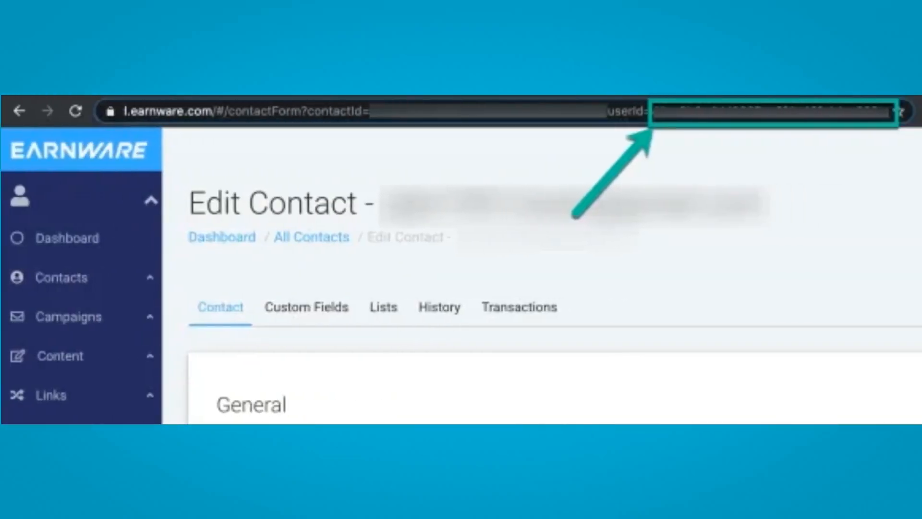
Open Connect to Earnware from GetEmails' Available Integrations
left_click(151, 340)
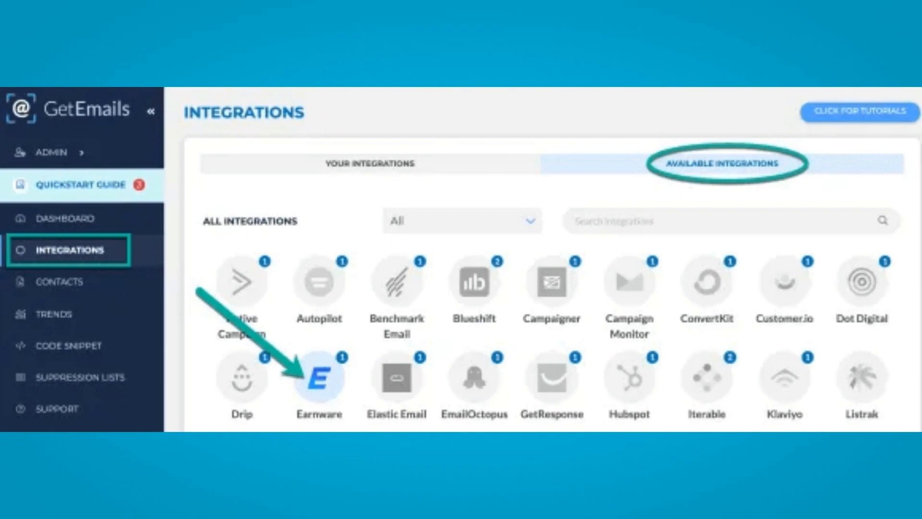
left_click(319, 377)
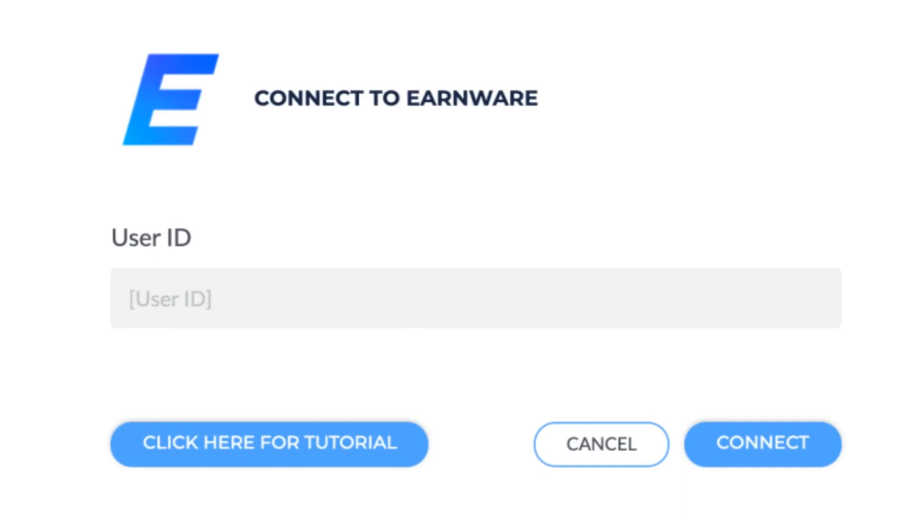
Paste the Earnware user ID into the User ID field and connect
left_click(762, 443)
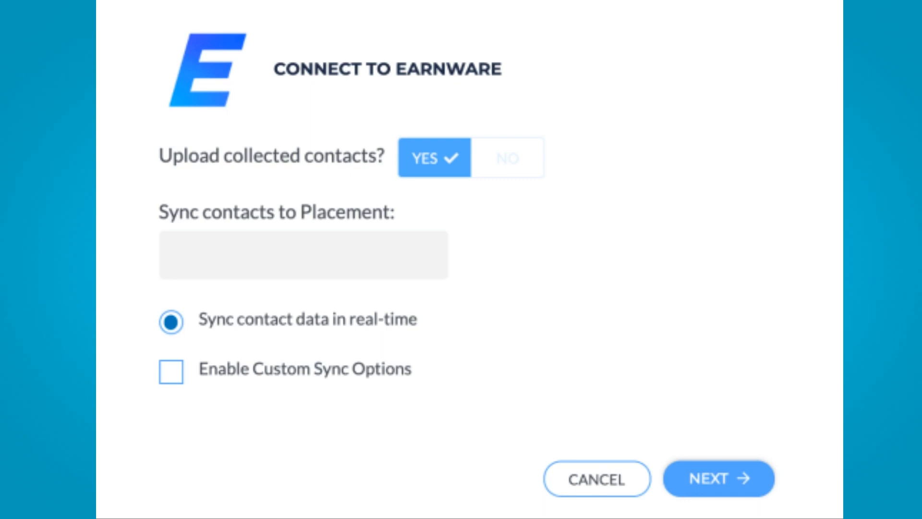
Finish the Earnware setup with real-time sync, leaving the integration disabled
left_click(718, 477)
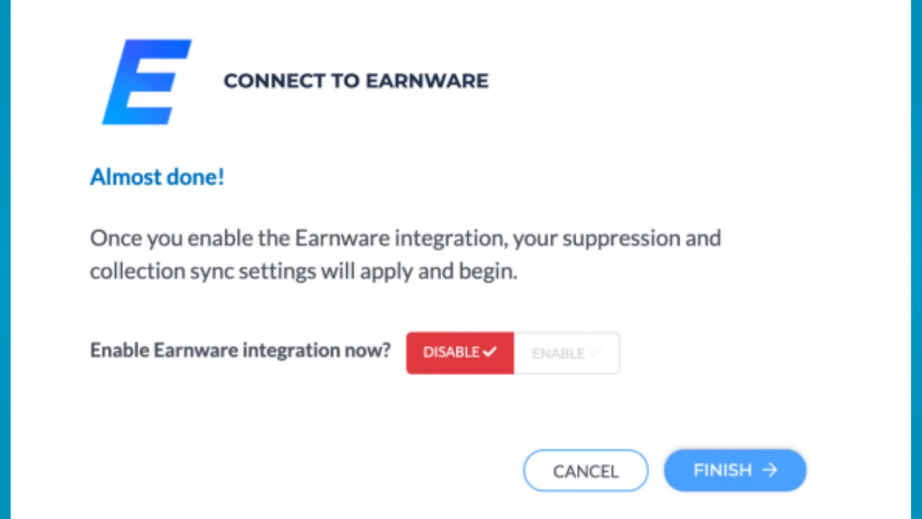
left_click(735, 471)
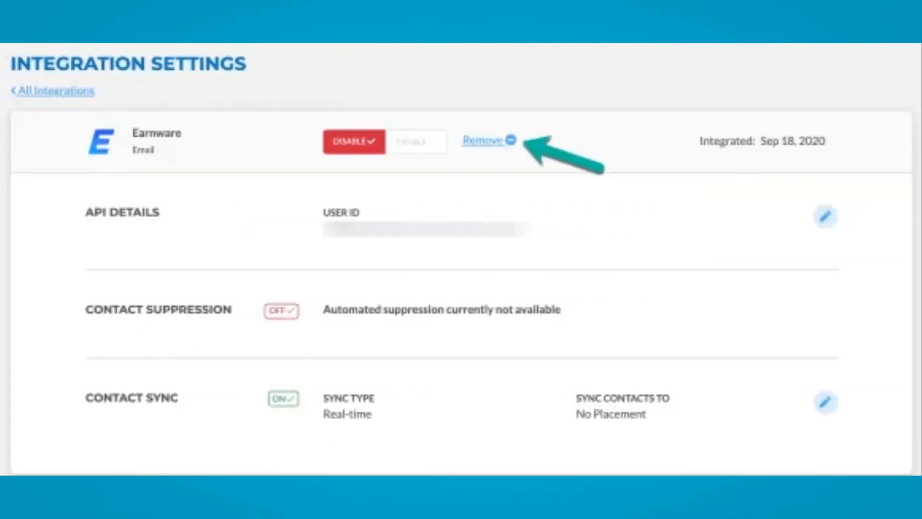